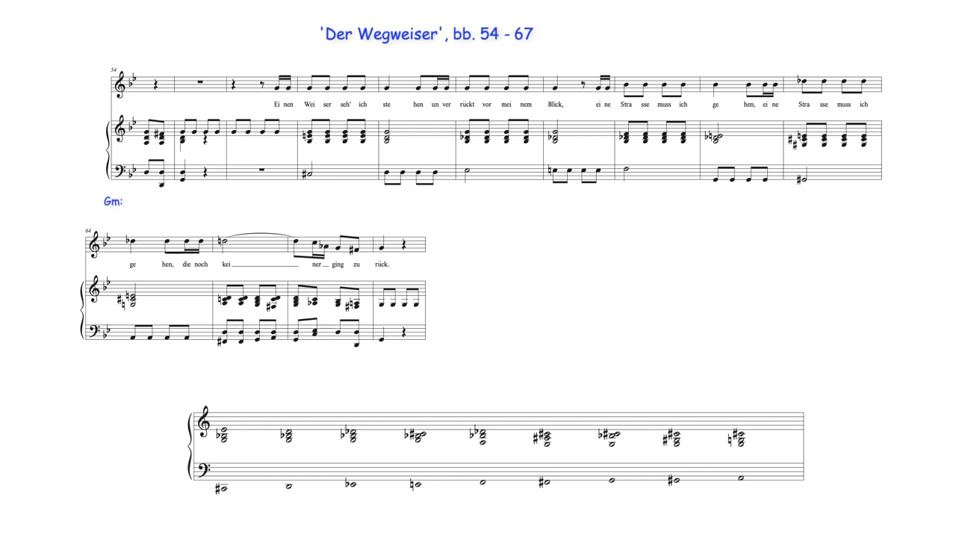
- Reveal the C#°7, Gm 6/4 and Ger 6 chord labels and the blue box around bar 58
click(149, 288)
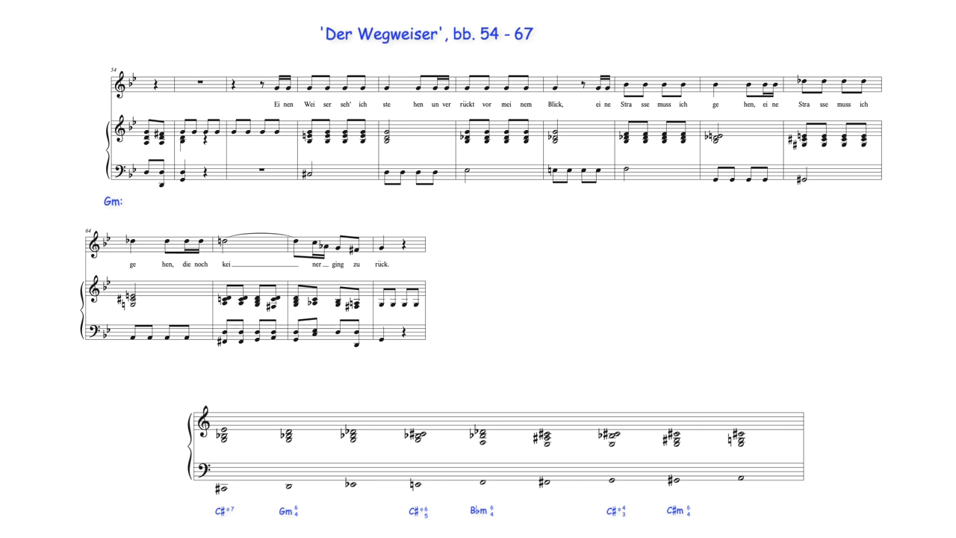
click(499, 83)
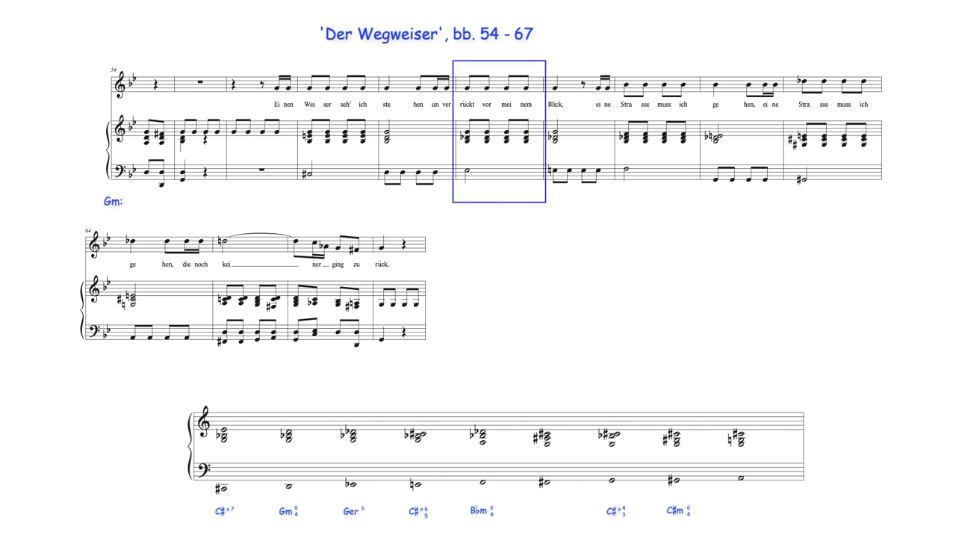